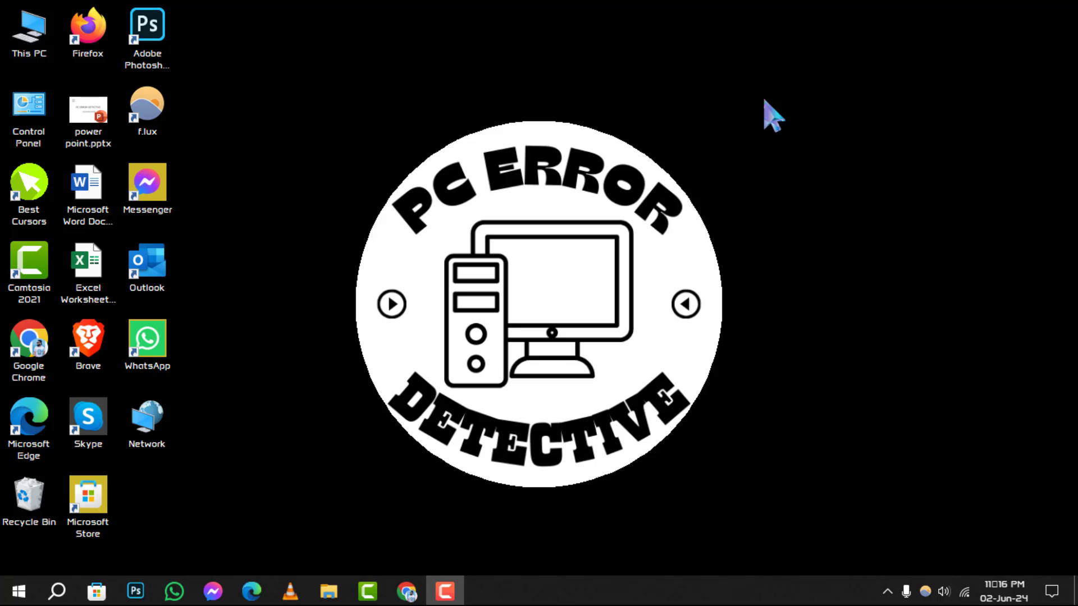
Bring up Chrome from the taskbar with the IObit Driver Booster 11 Free page showing.
click(405, 592)
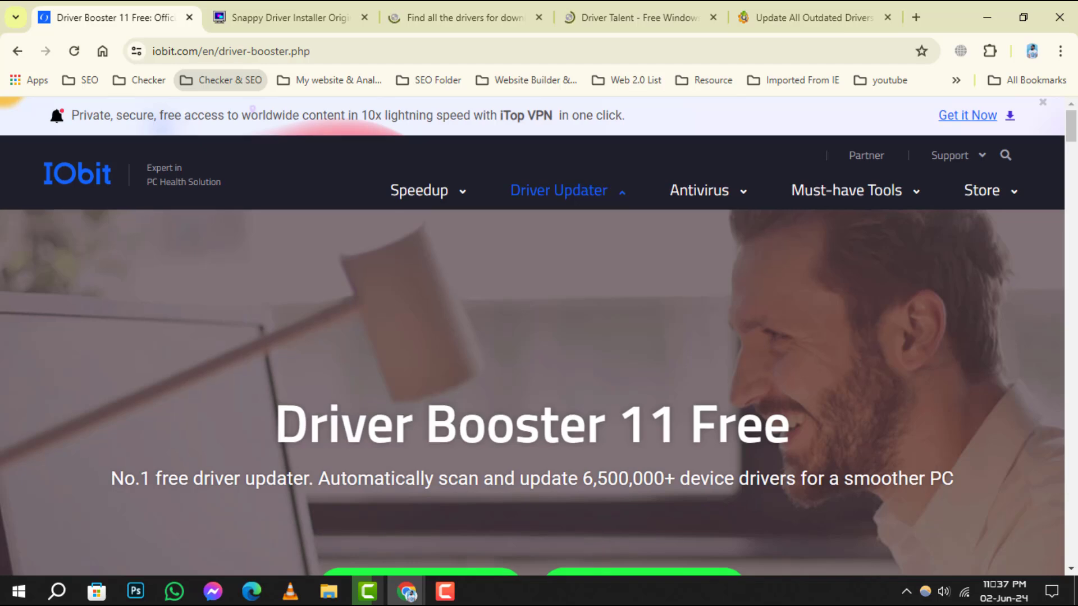
scroll(down, 3)
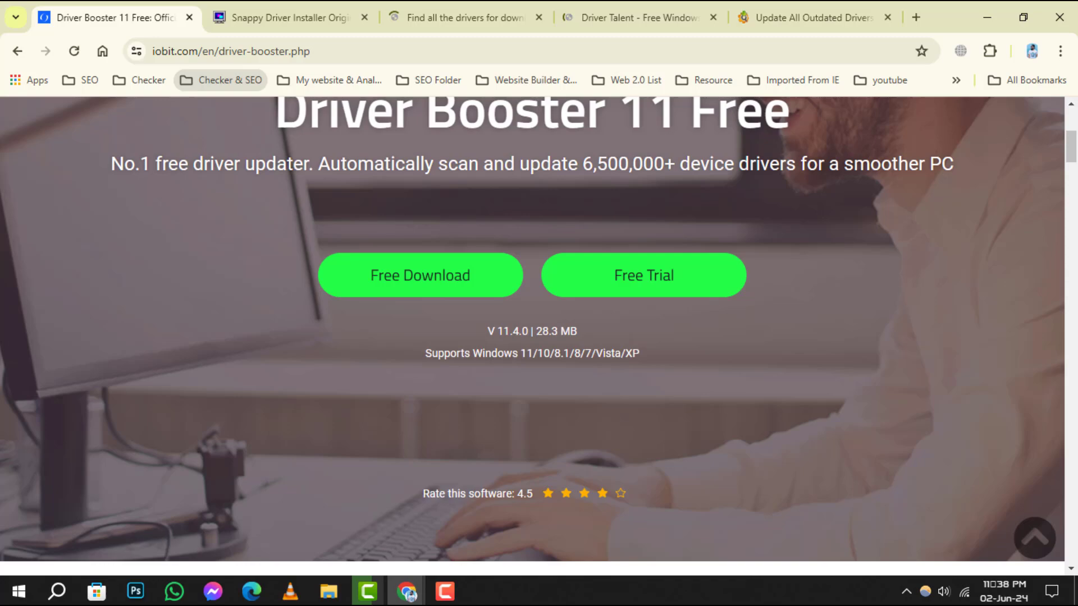
scroll(down, 3)
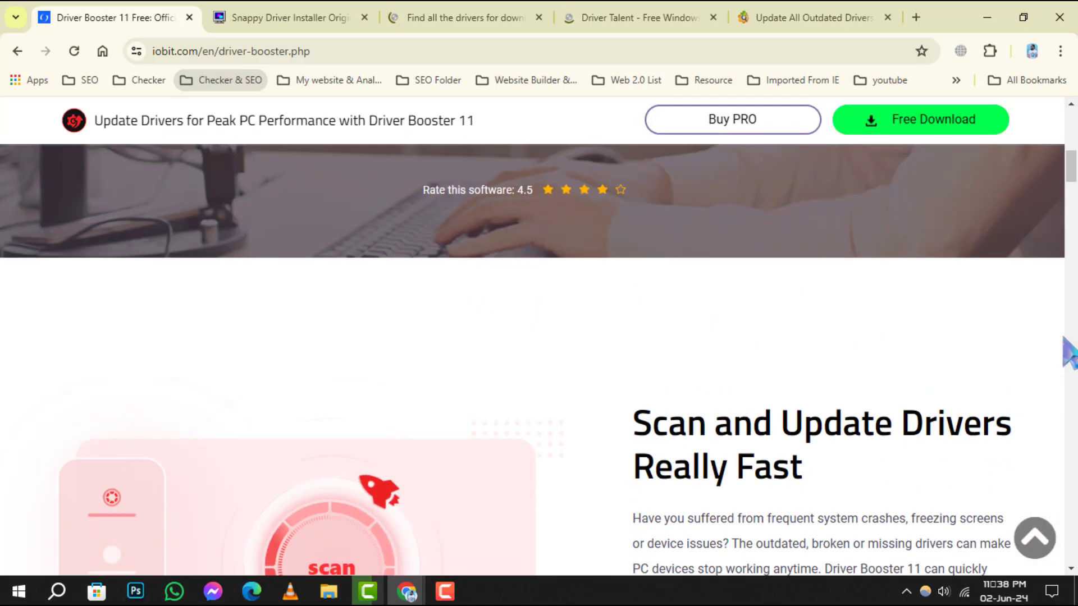
scroll(down, 3)
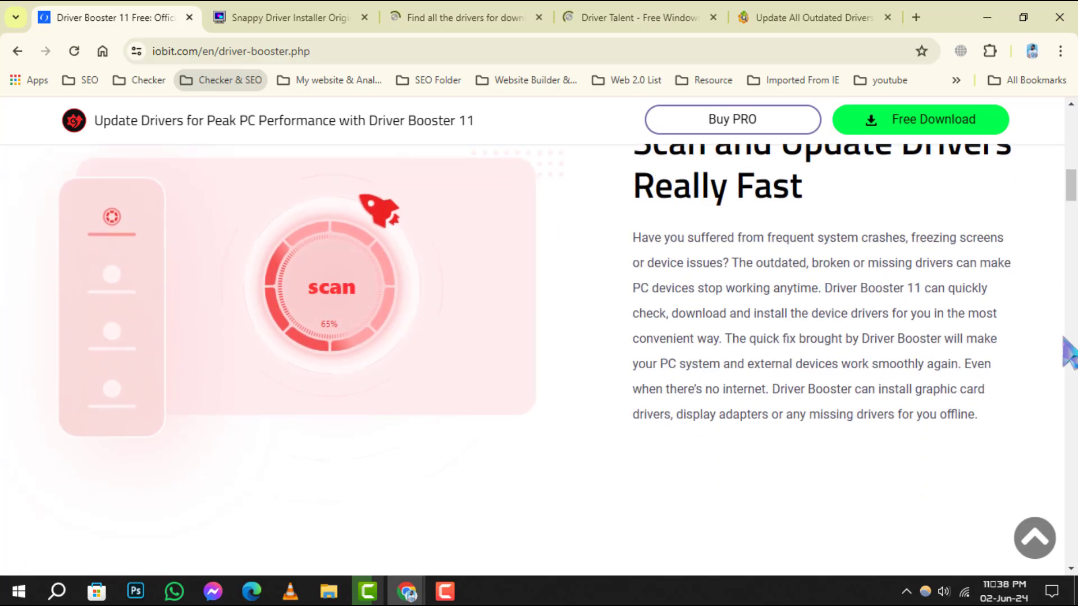
scroll(down, 3)
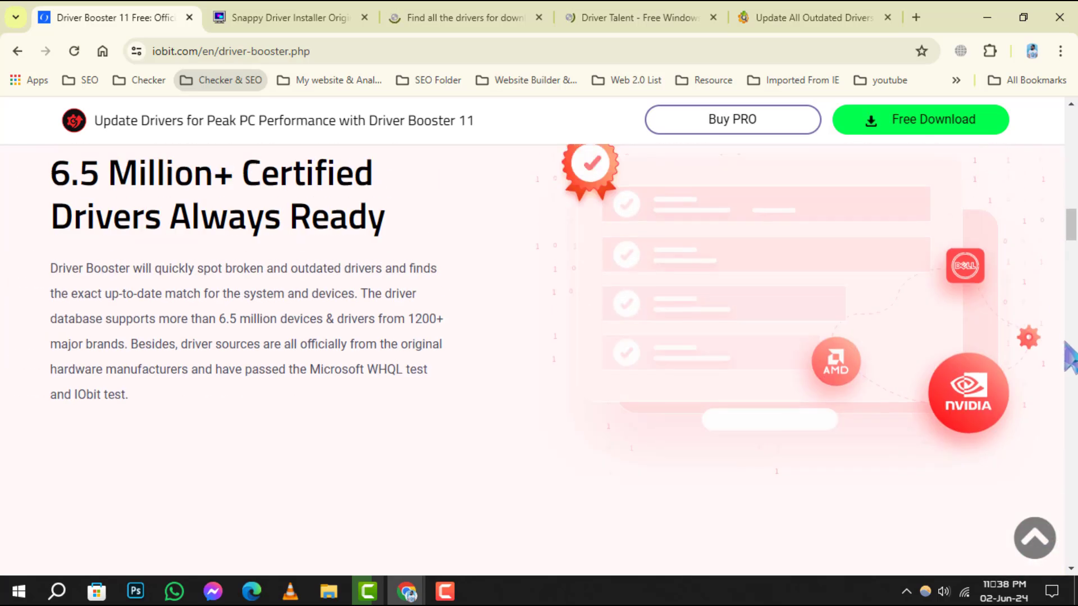
scroll(down, 3)
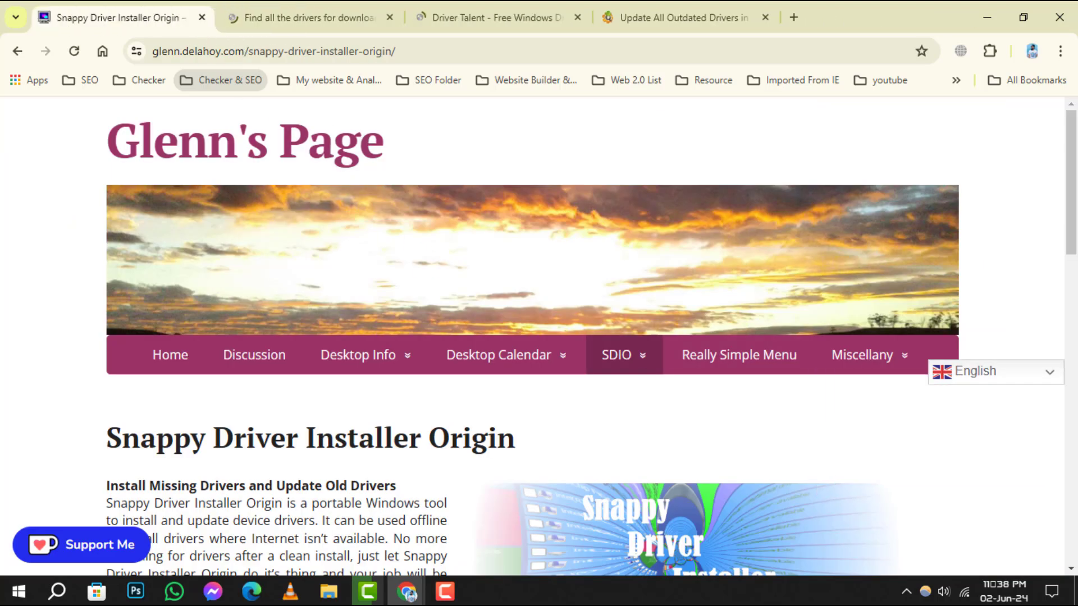
Read down the Snappy Driver Installer Origin downloads, then bring the Drivers Cloud site forward.
scroll(down, 3)
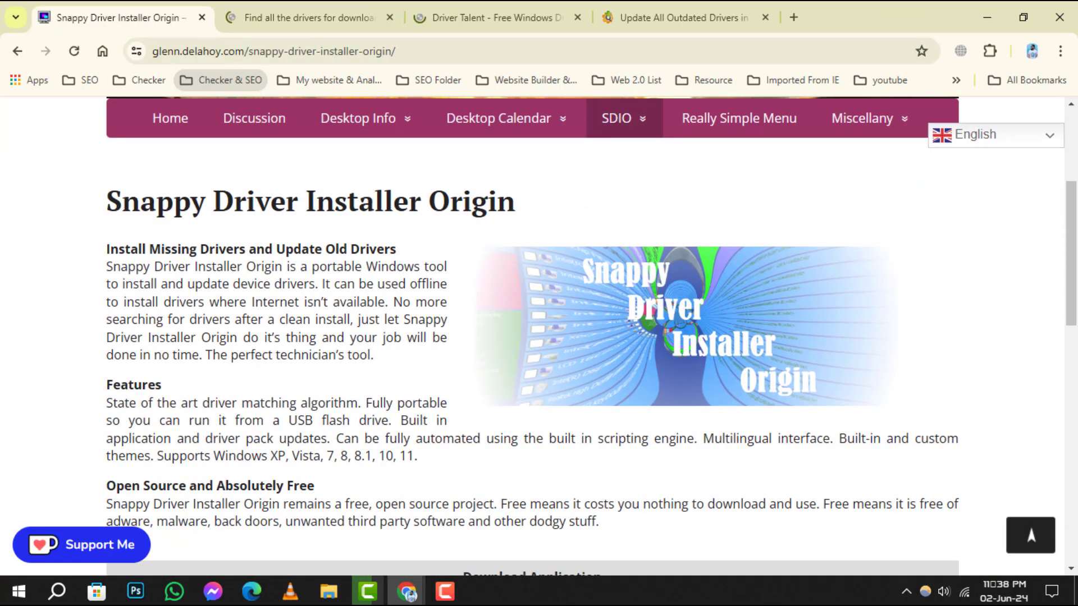
scroll(down, 3)
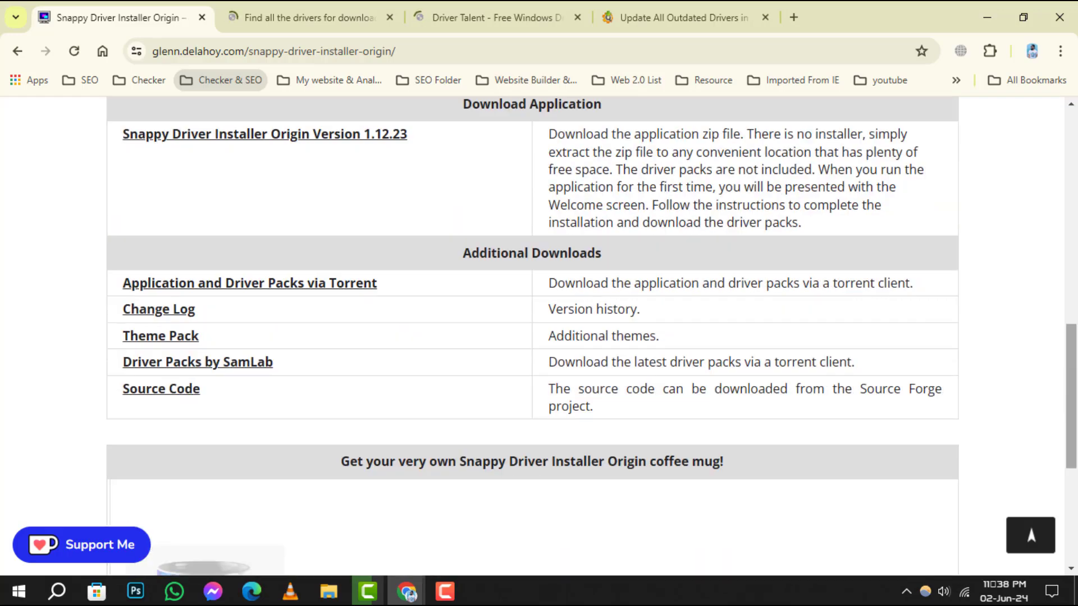
scroll(down, 3)
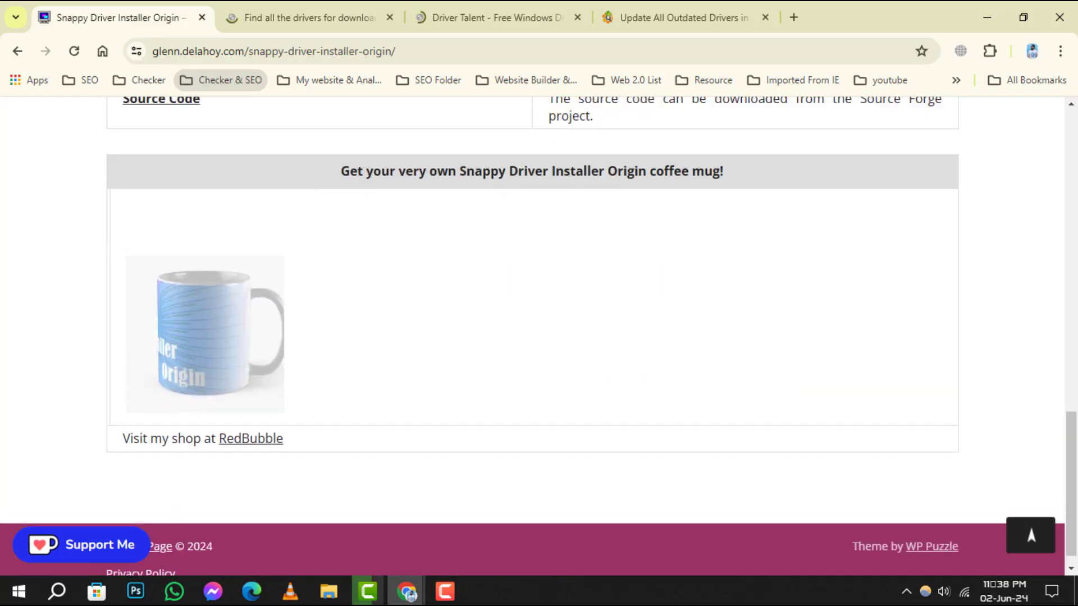
click(307, 17)
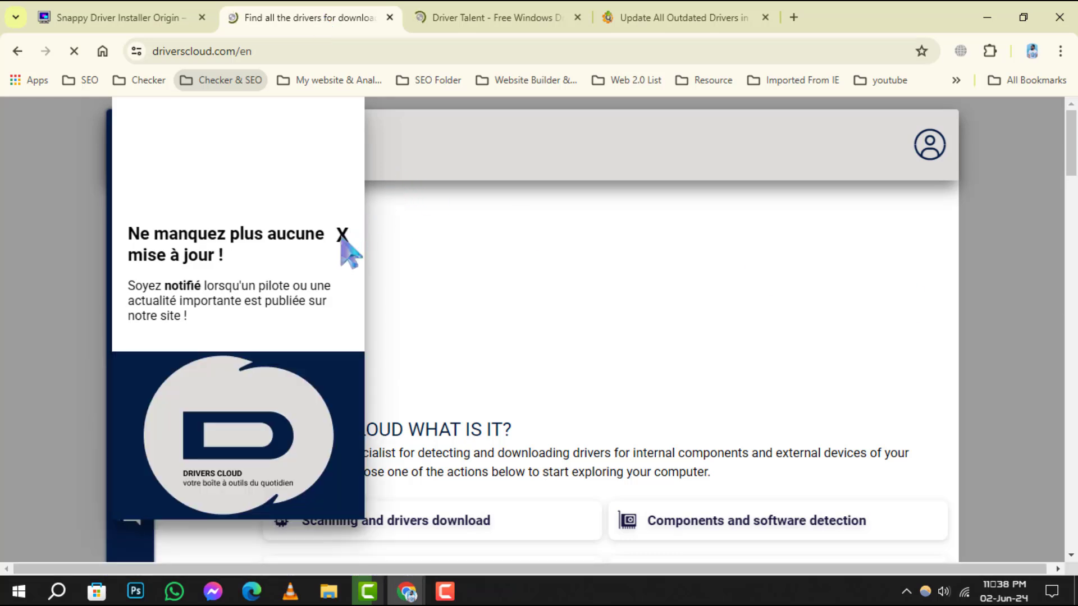
Dismiss DriversCloud's notification and consent pop-ups, then bring the Driver Talent 8 Free site forward.
click(342, 233)
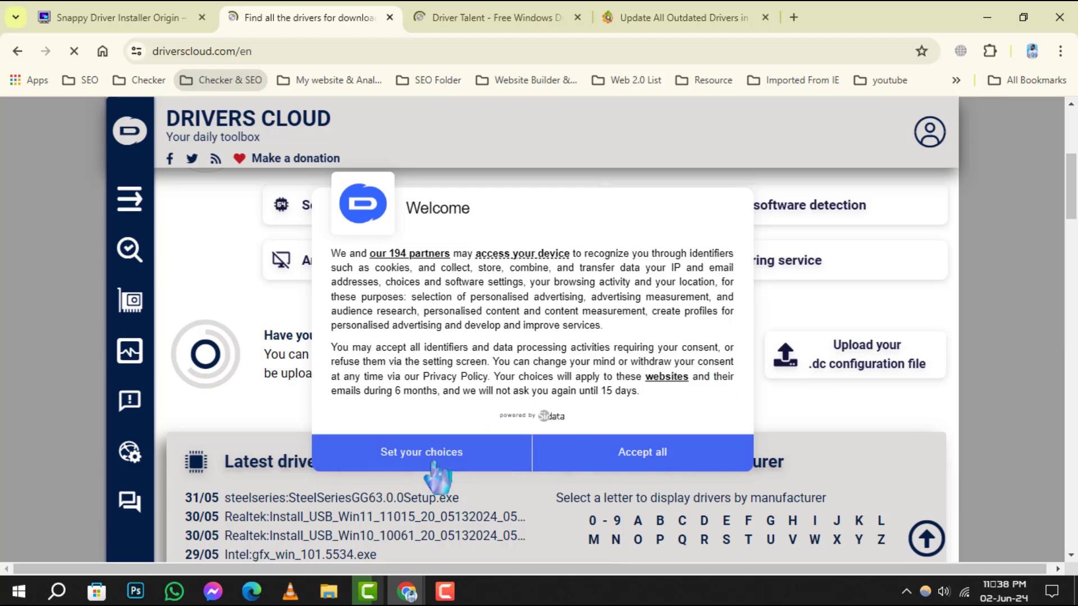
click(421, 451)
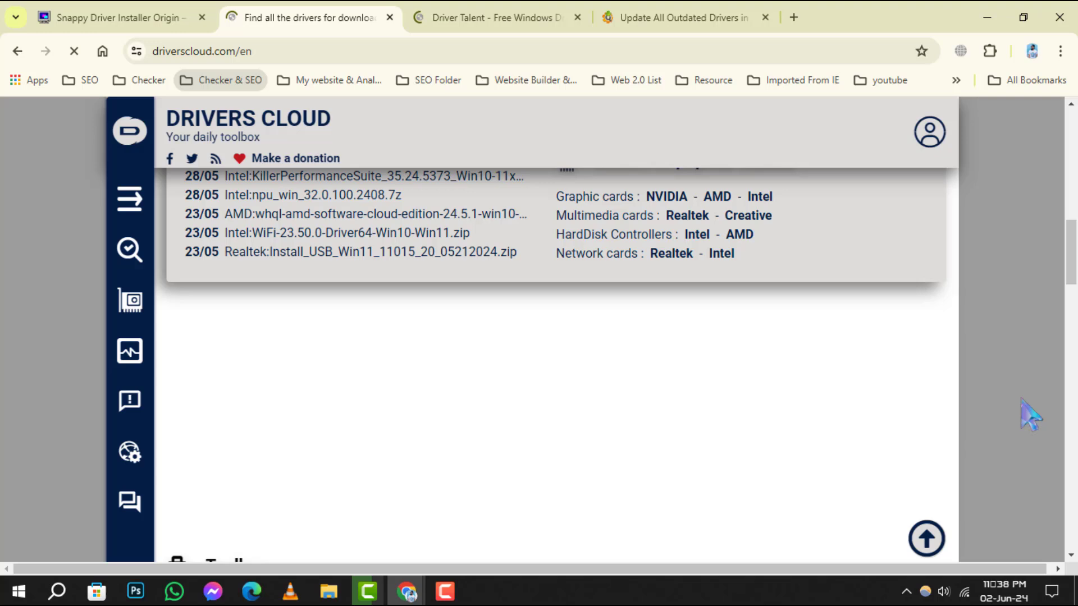
click(492, 17)
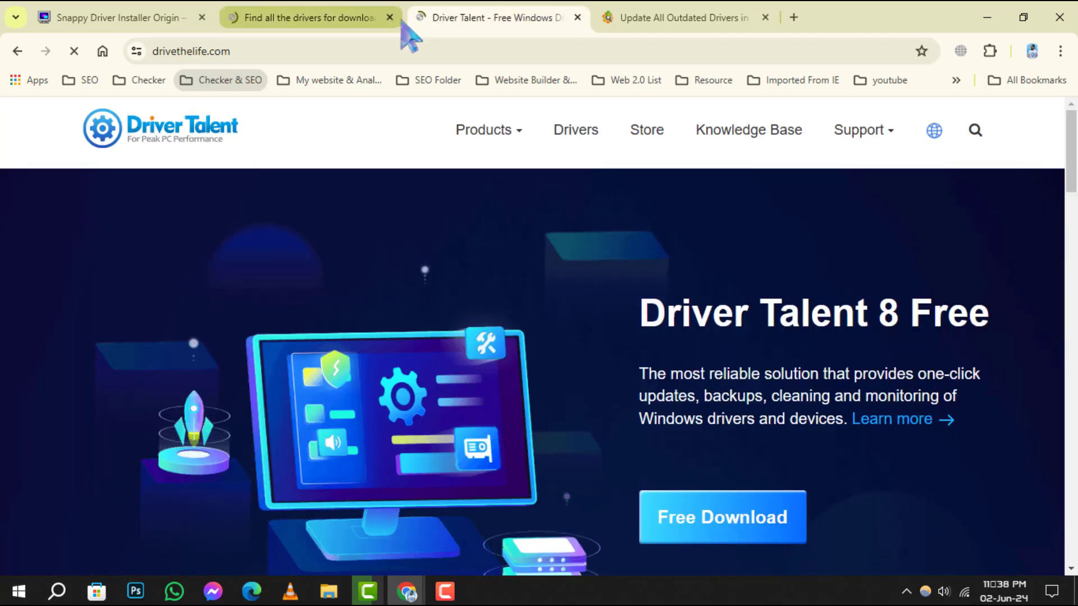
Close the Drivers Cloud site and read the Driver Talent page down to its Network Card section.
click(389, 17)
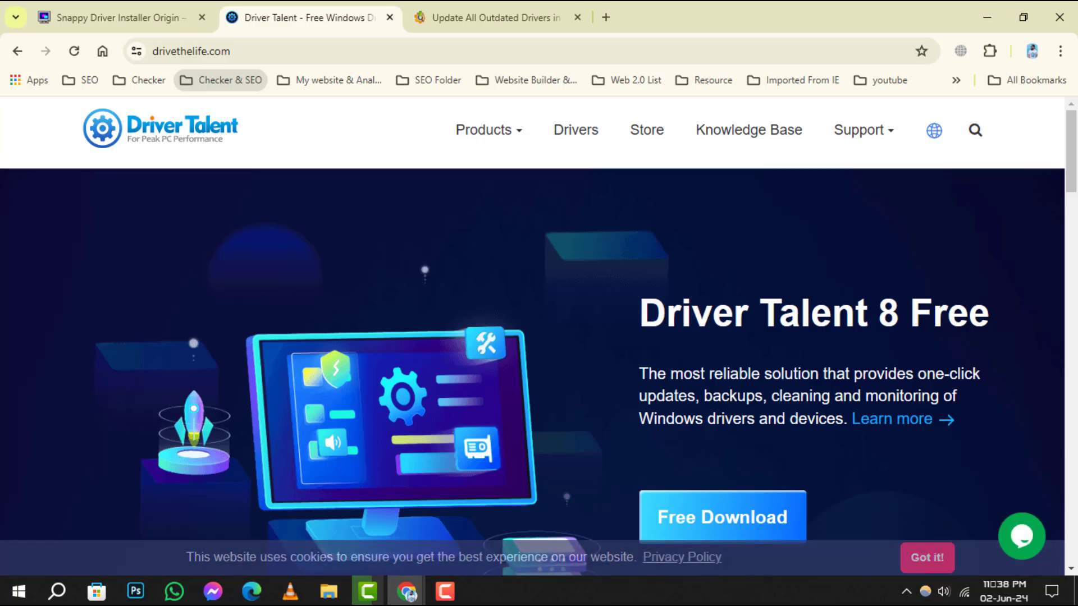
scroll(down, 3)
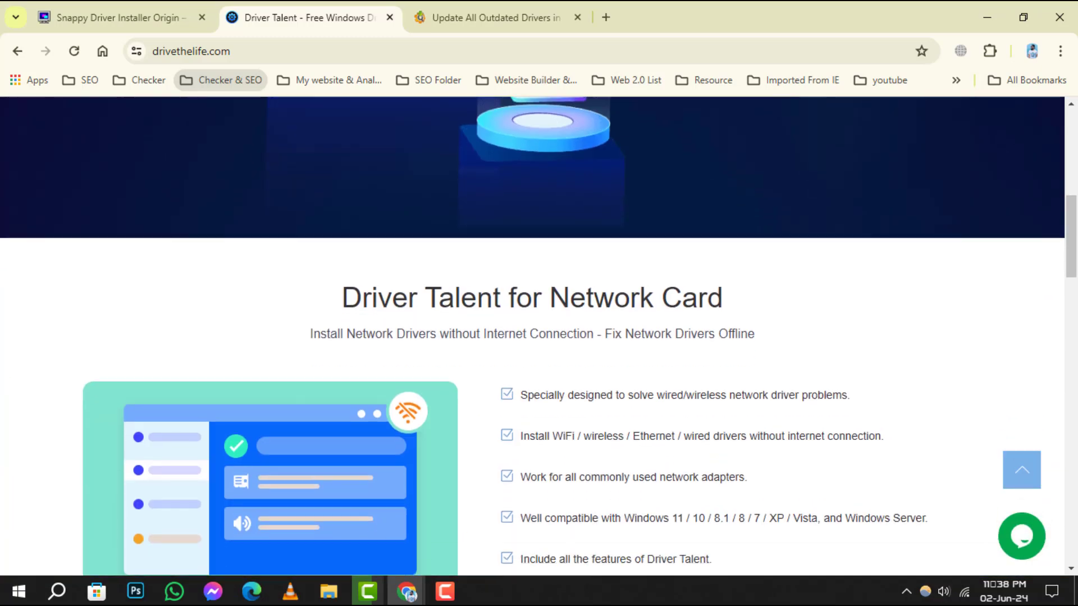
scroll(down, 3)
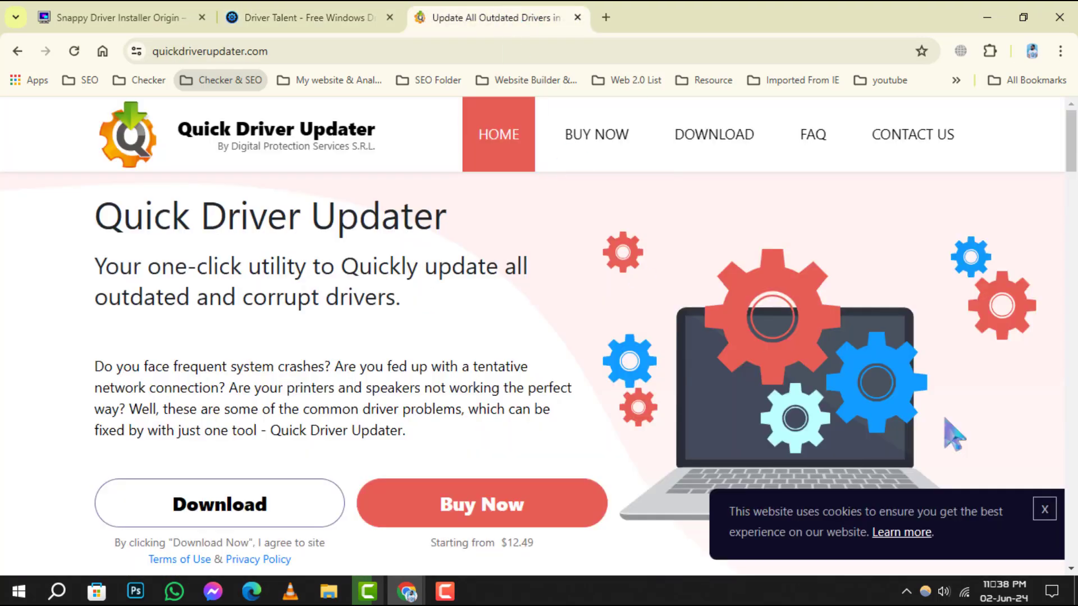
Dismiss Quick Driver Updater's cookie notice and read the page to its genuine-drivers section.
click(1044, 508)
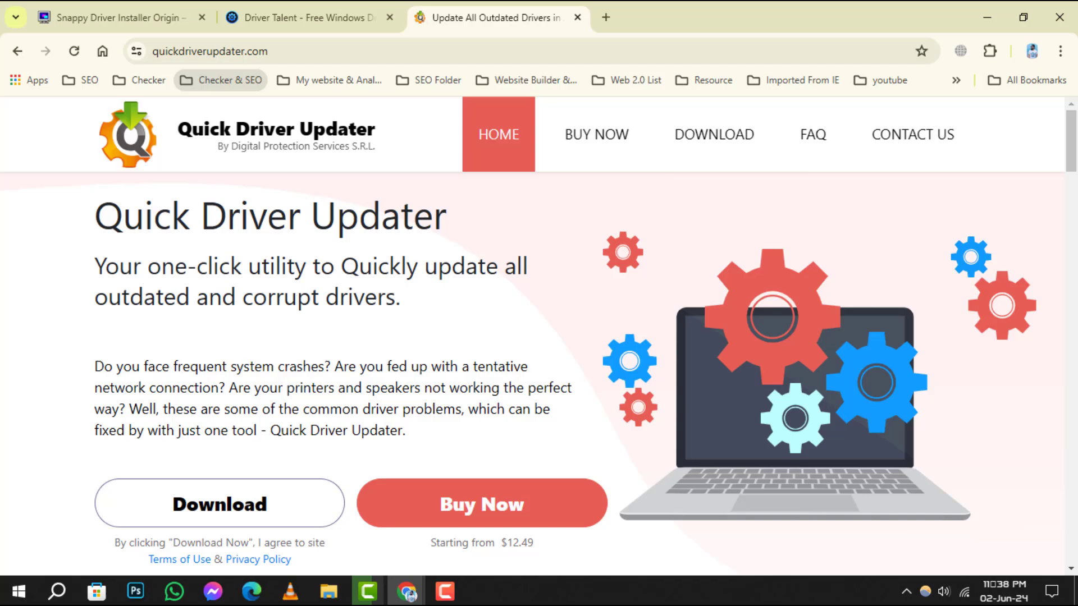
scroll(down, 3)
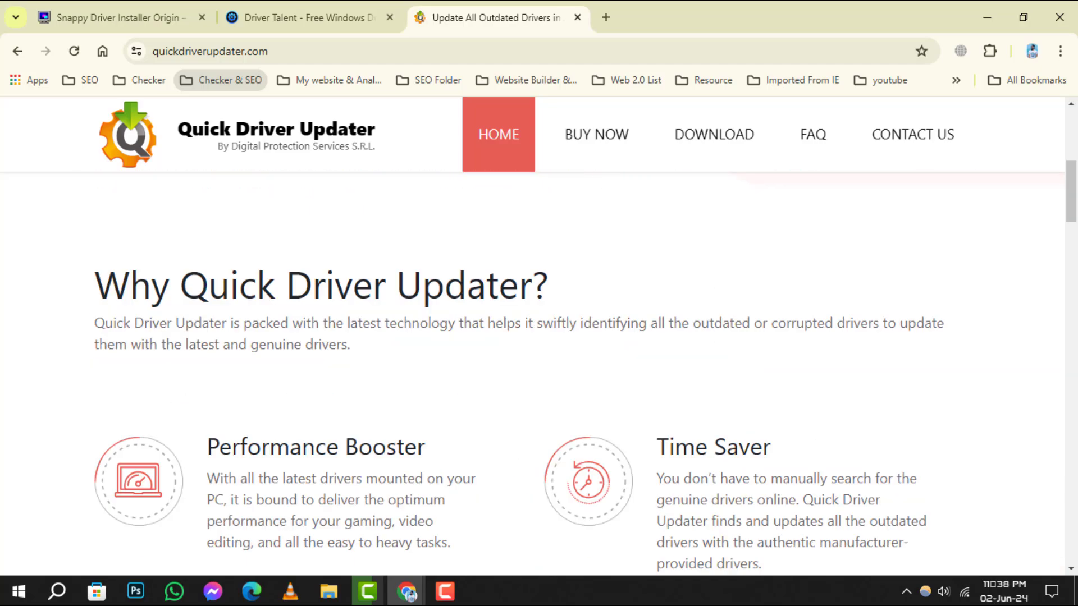
scroll(up, 3)
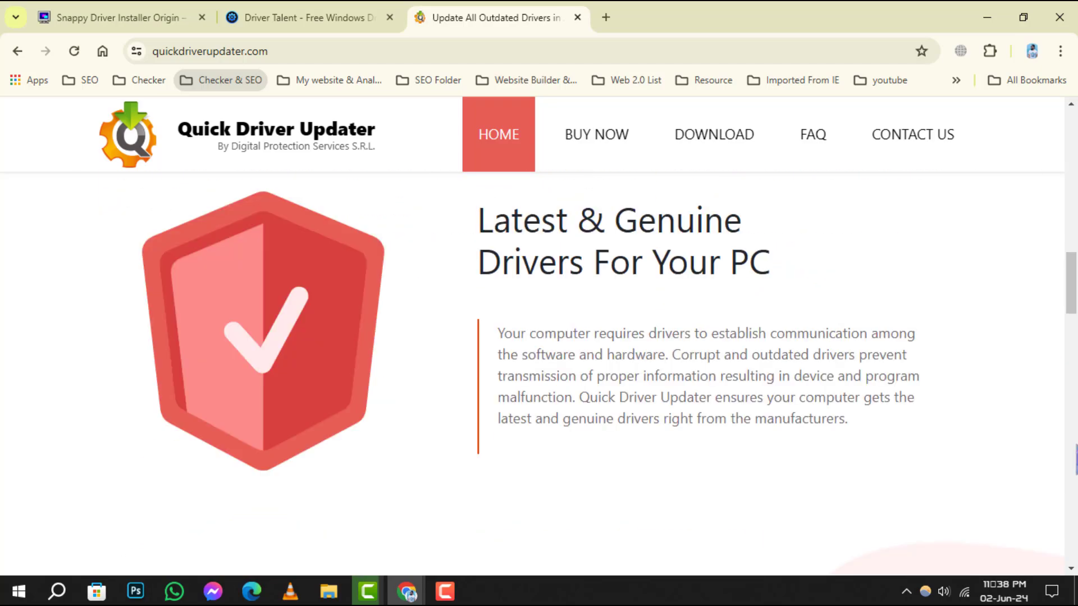